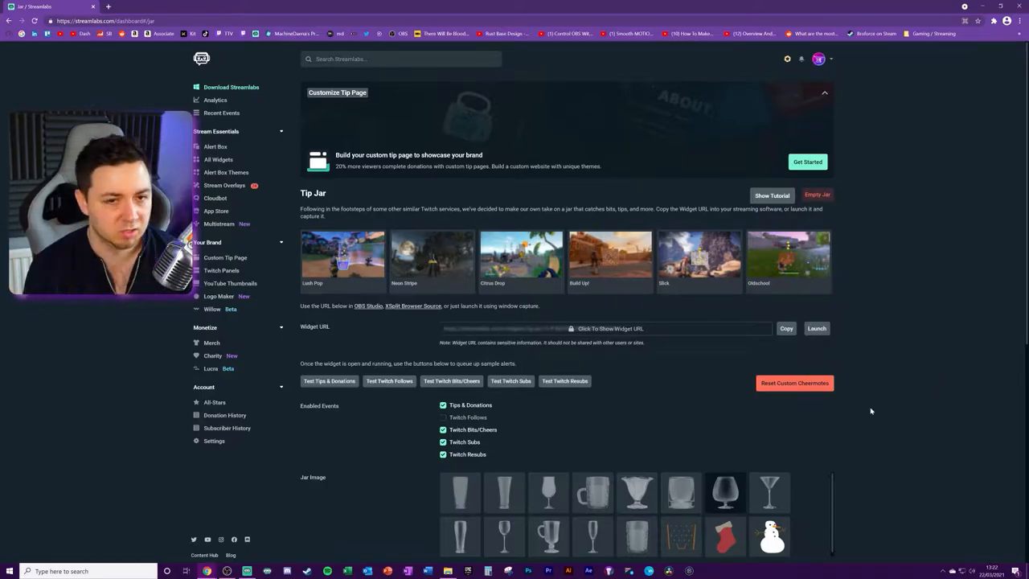
Browse the widget gallery and site search, then return to The Jar widget settings
click(218, 159)
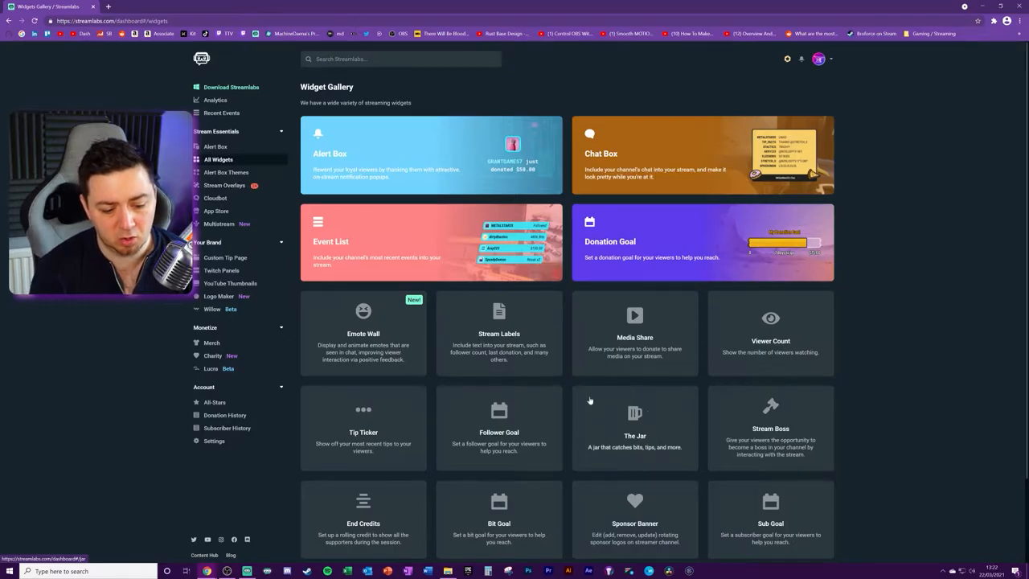
click(400, 57)
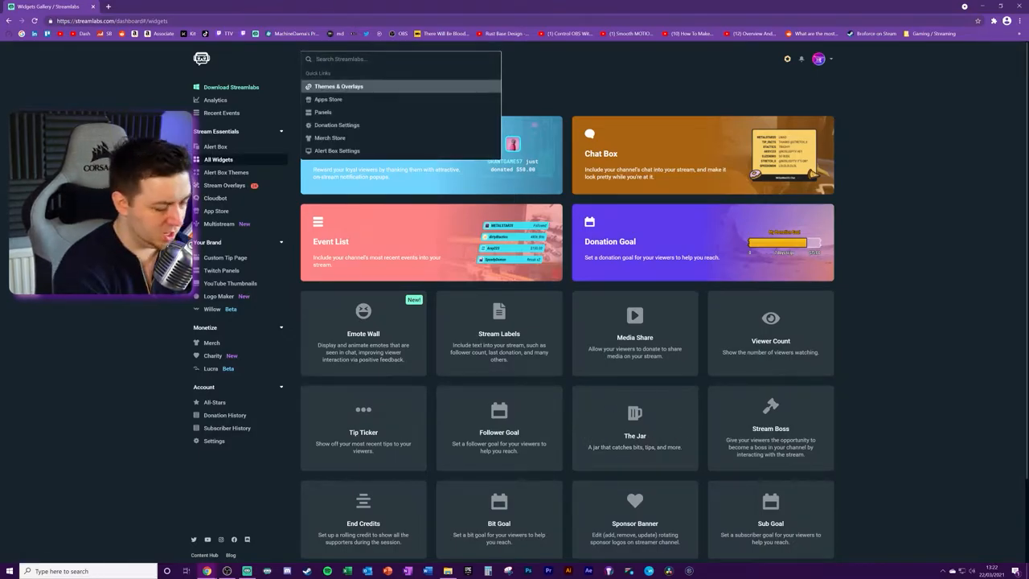
click(635, 427)
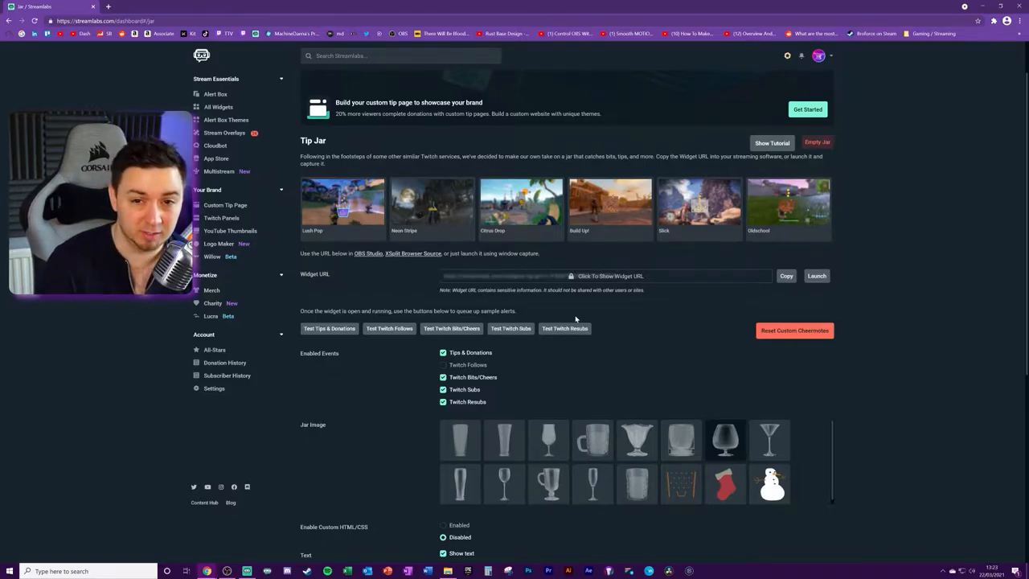
mouse_move(686, 297)
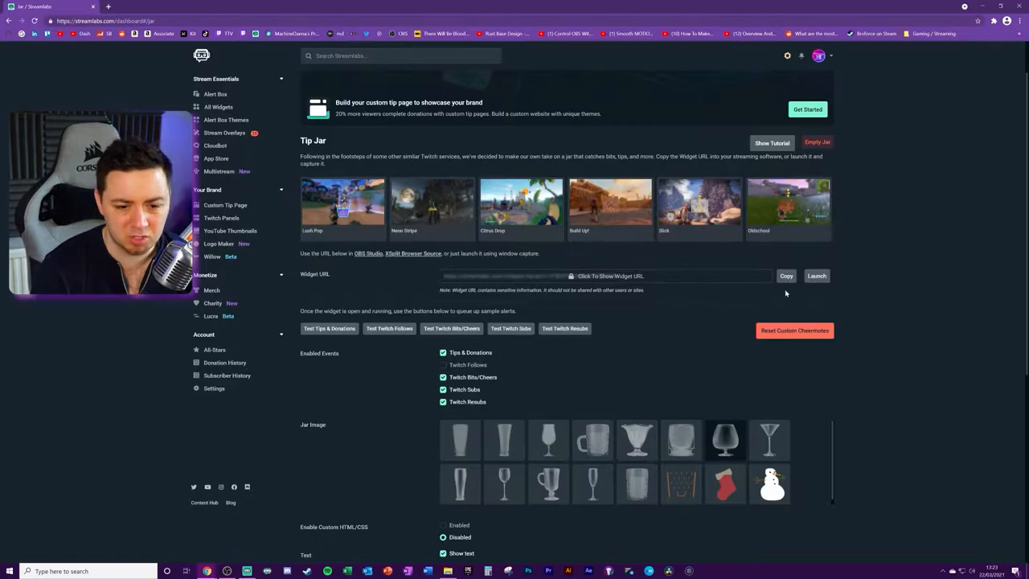
scroll(down, 3)
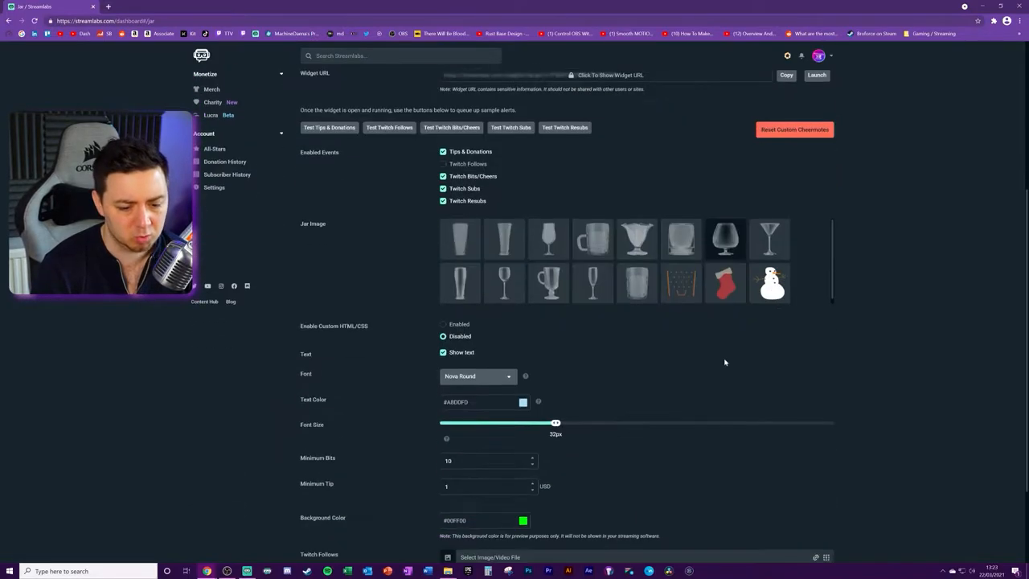
scroll(down, 3)
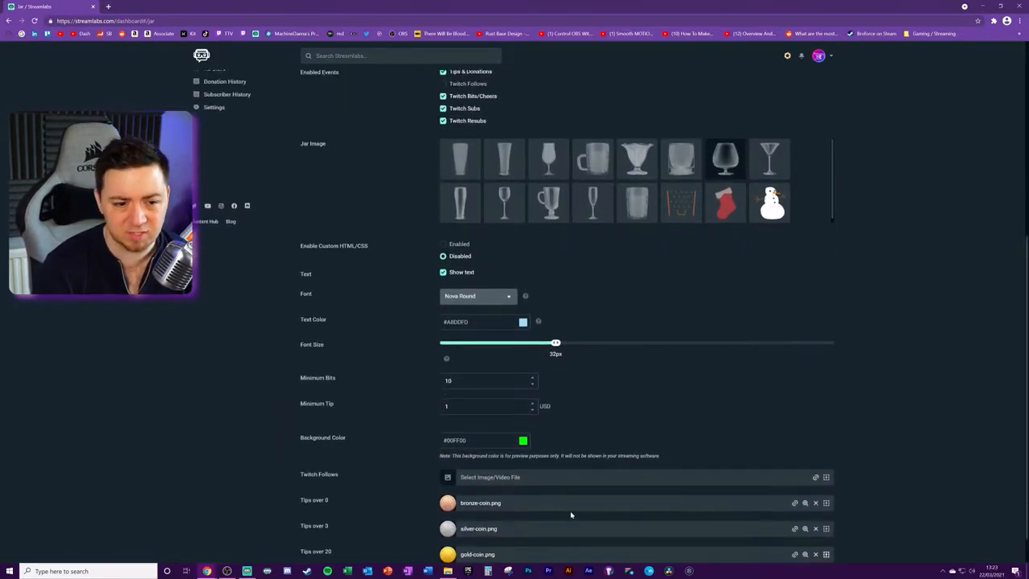
scroll(up, 3)
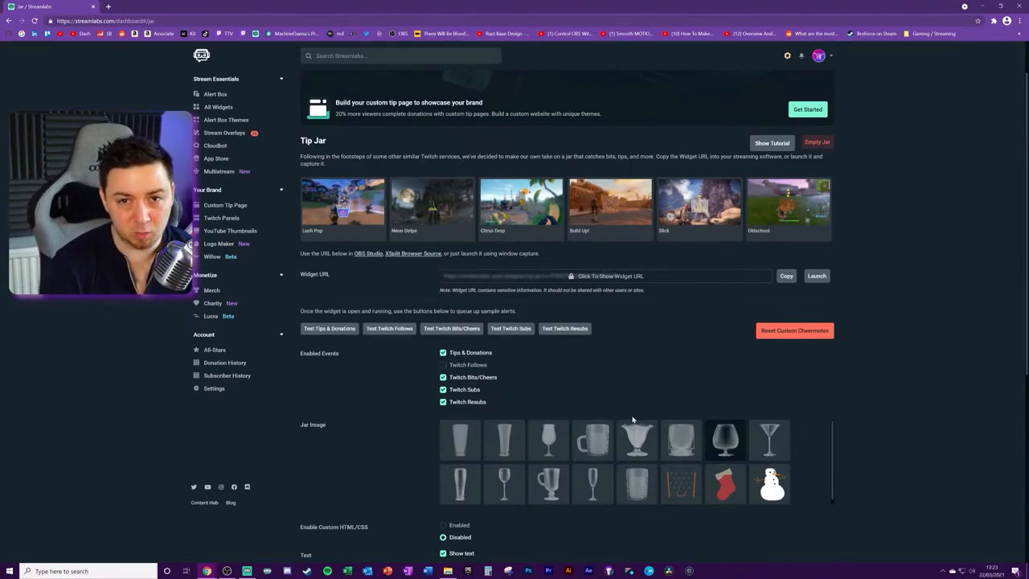
mouse_move(662, 385)
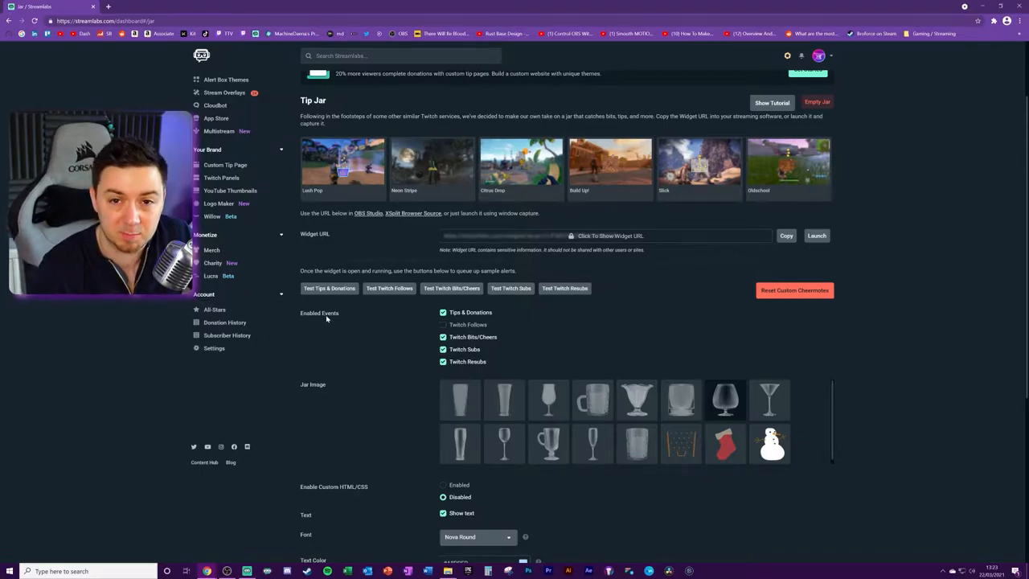
mouse_move(464, 319)
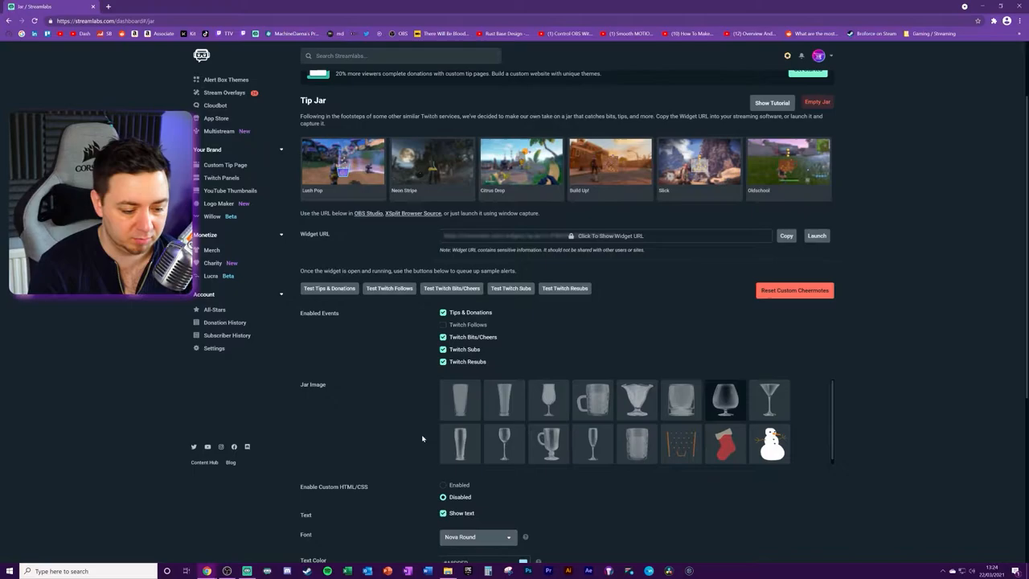
Raise the Tip Jar minimum tip to 3 USD, leaving custom HTML/CSS disabled
scroll(down, 3)
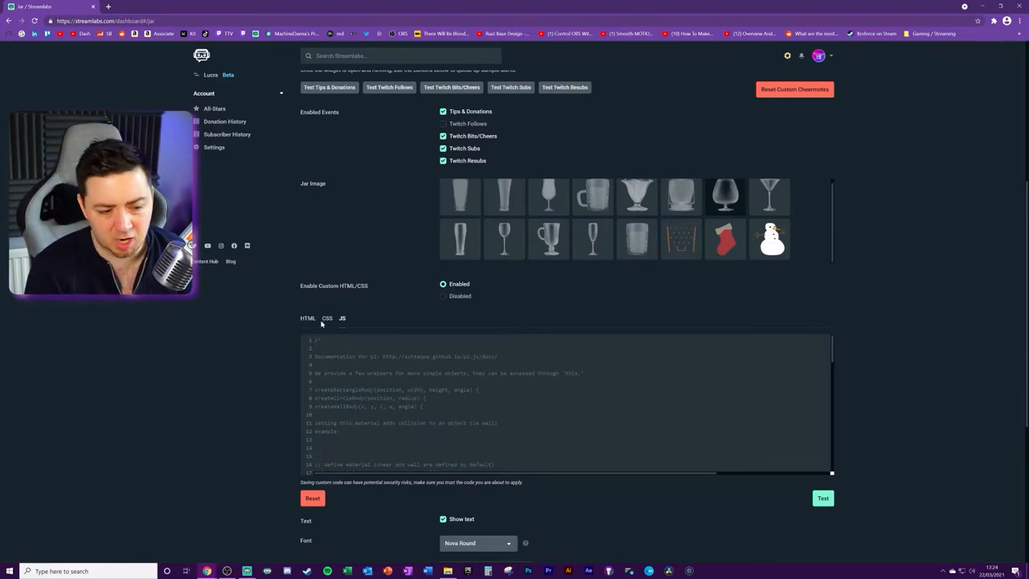
click(442, 296)
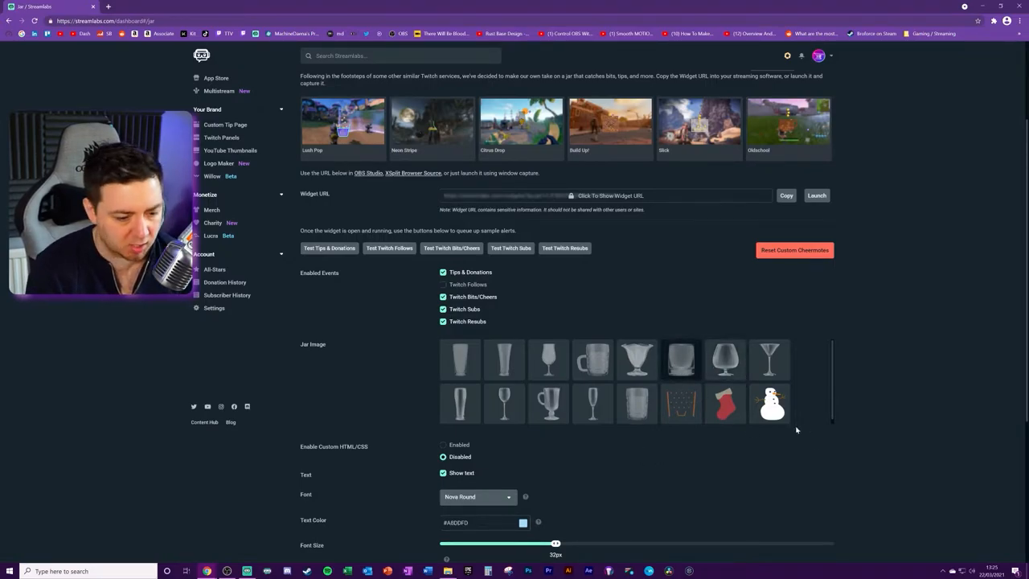
scroll(down, 3)
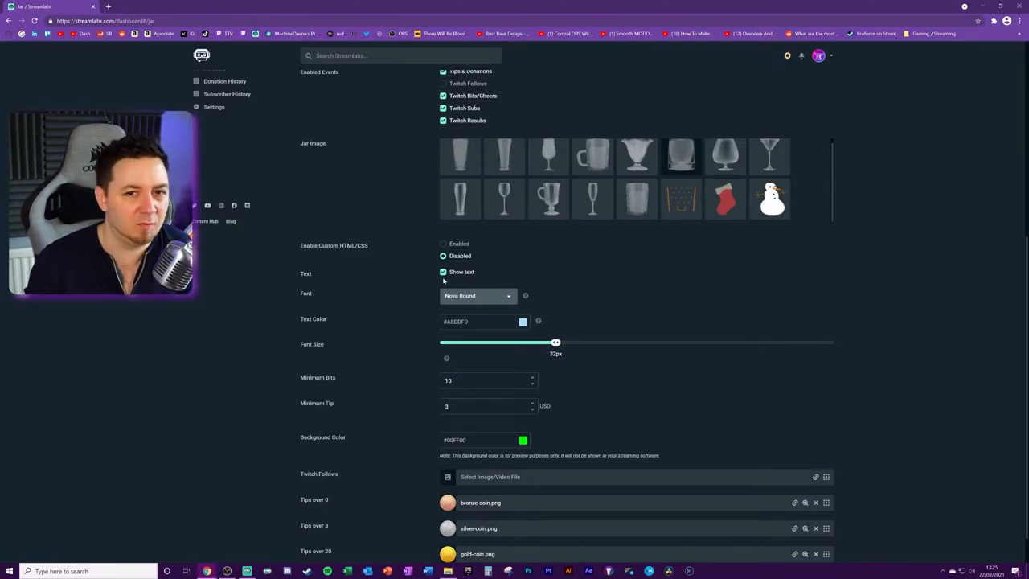
Set the jar text font to Orbitron with a vivid pink colour
click(479, 295)
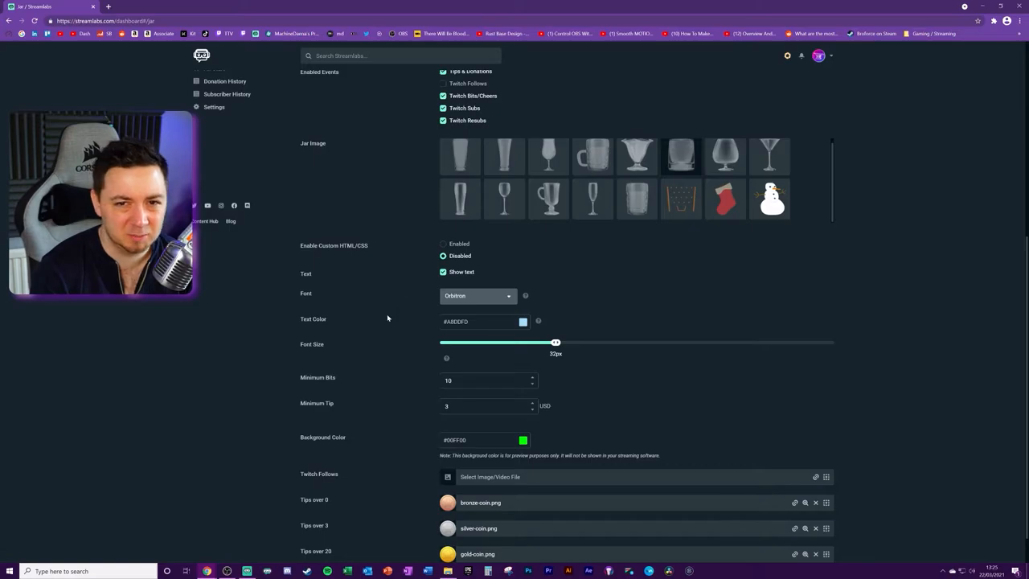
click(523, 321)
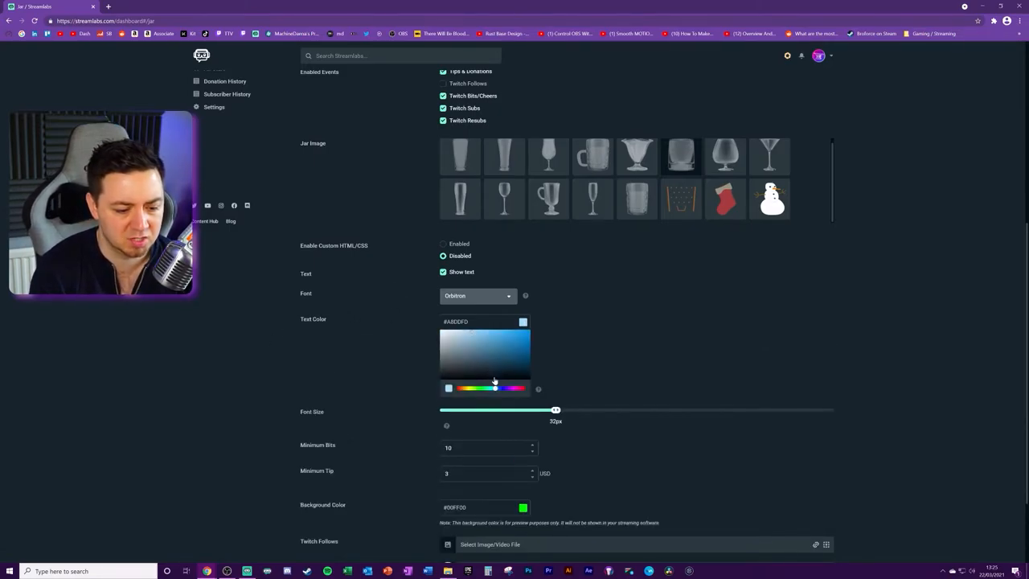
drag(495, 388, 515, 388)
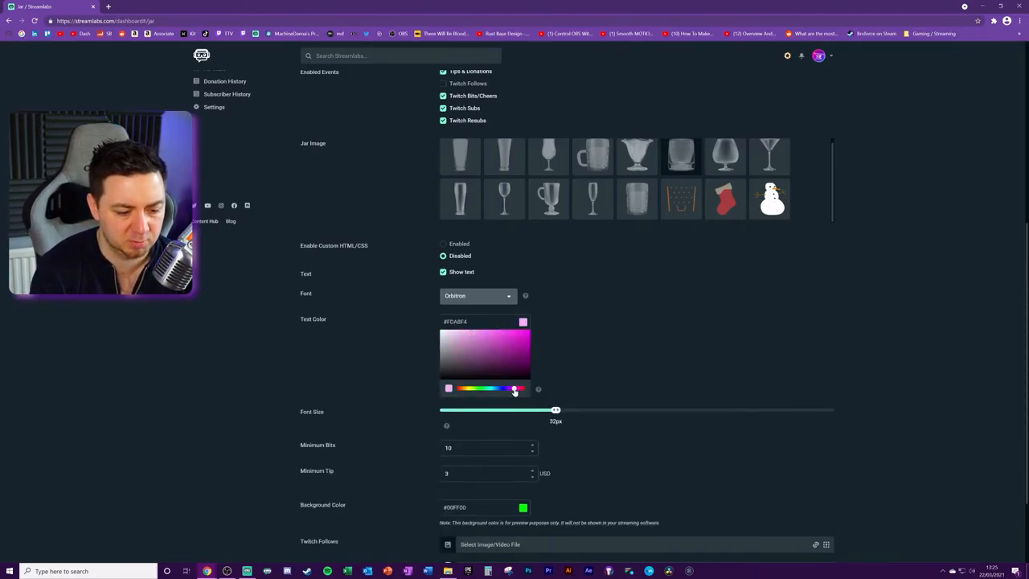
click(502, 345)
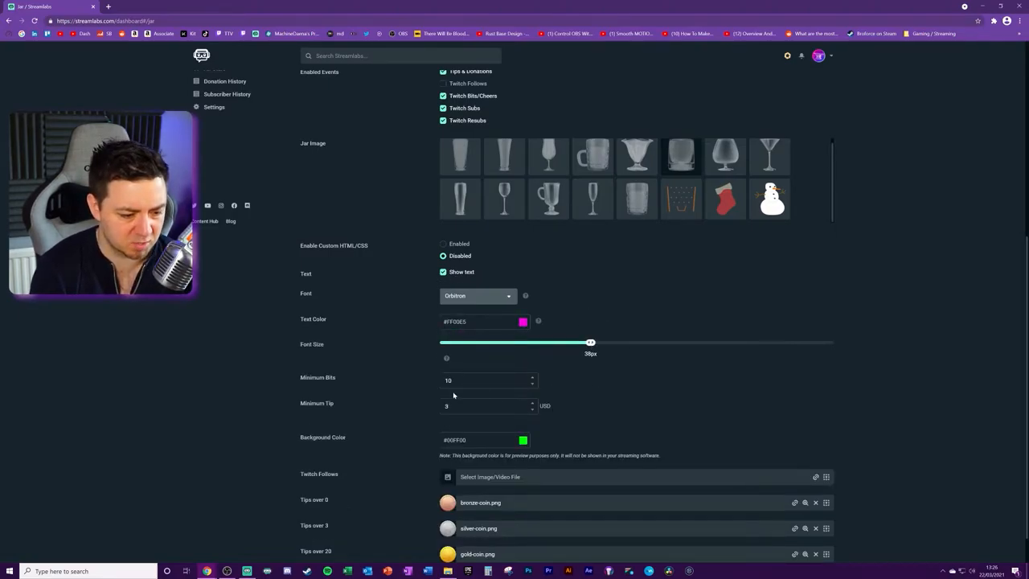
Re-enter 10 as the minimum bits amount
click(488, 381)
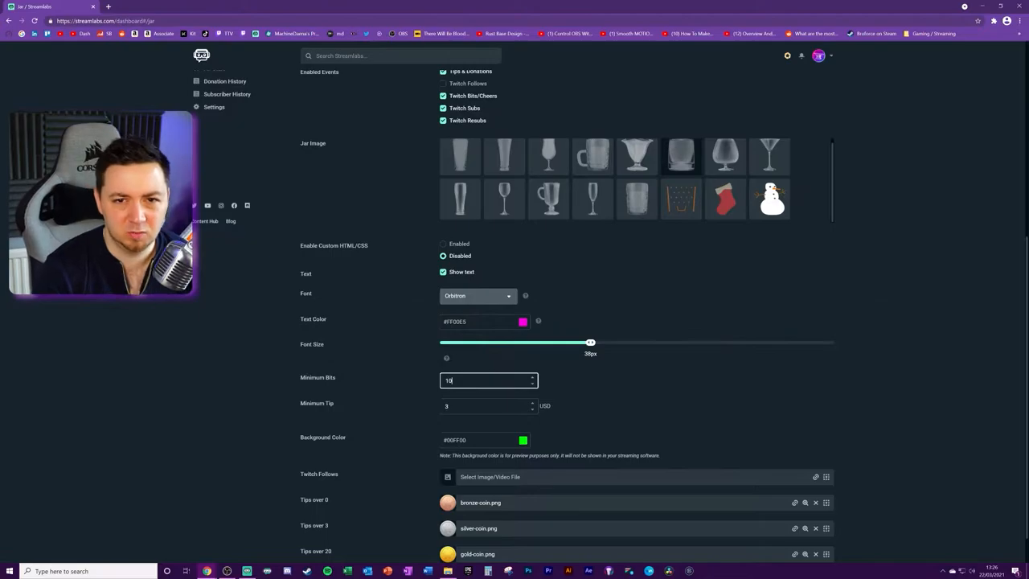
click(486, 405)
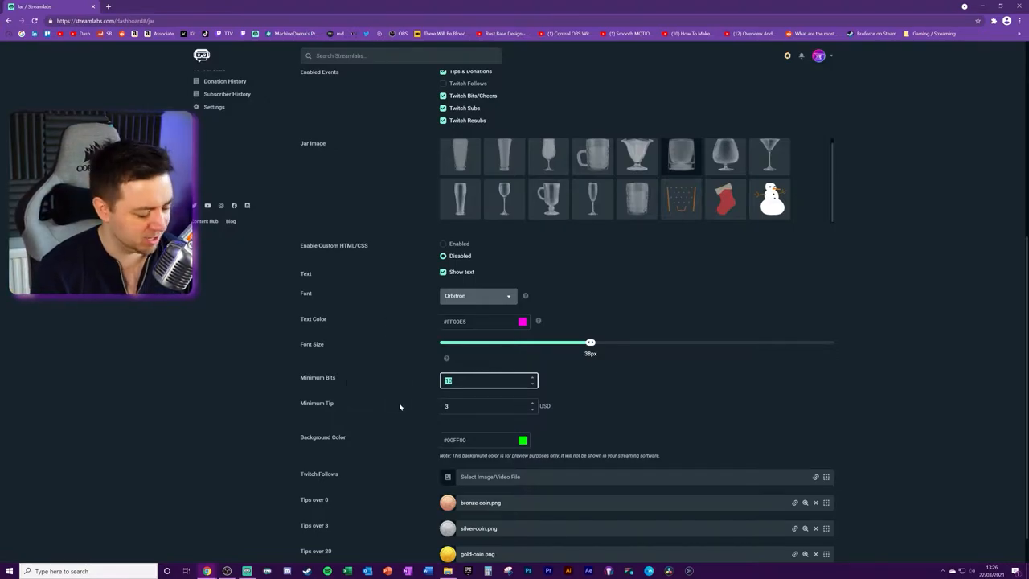
text(1)
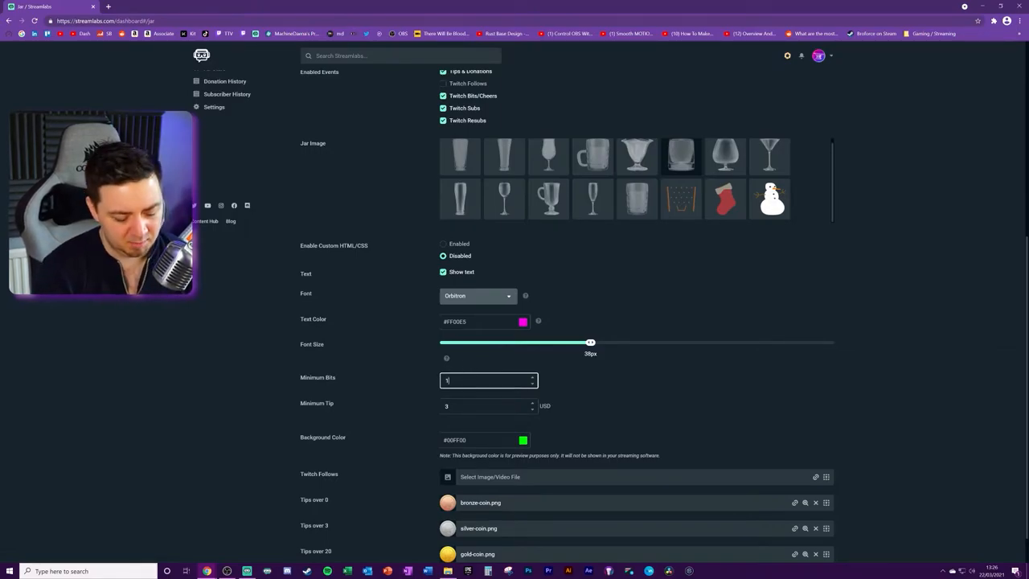
text(0)
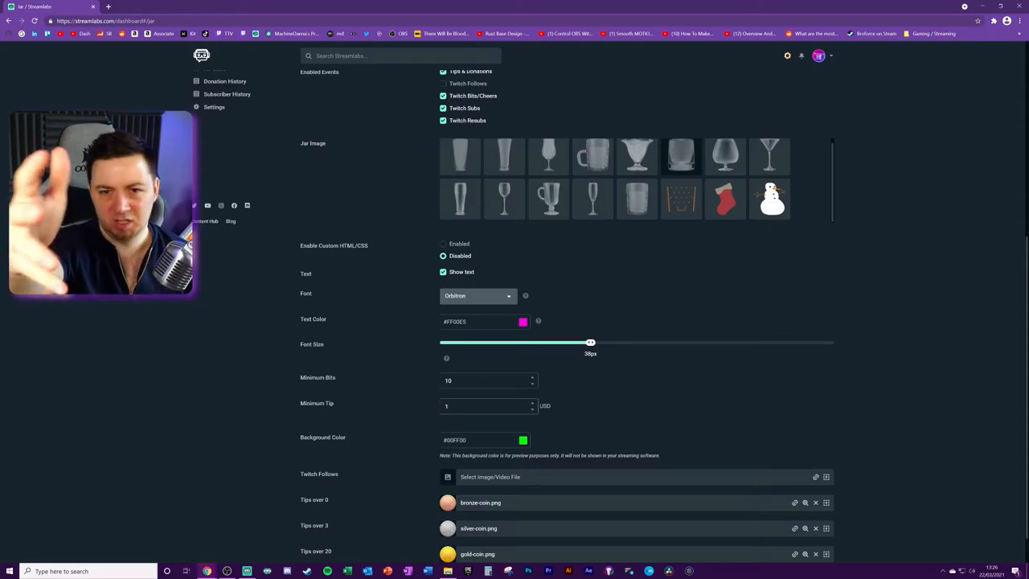
scroll(down, 3)
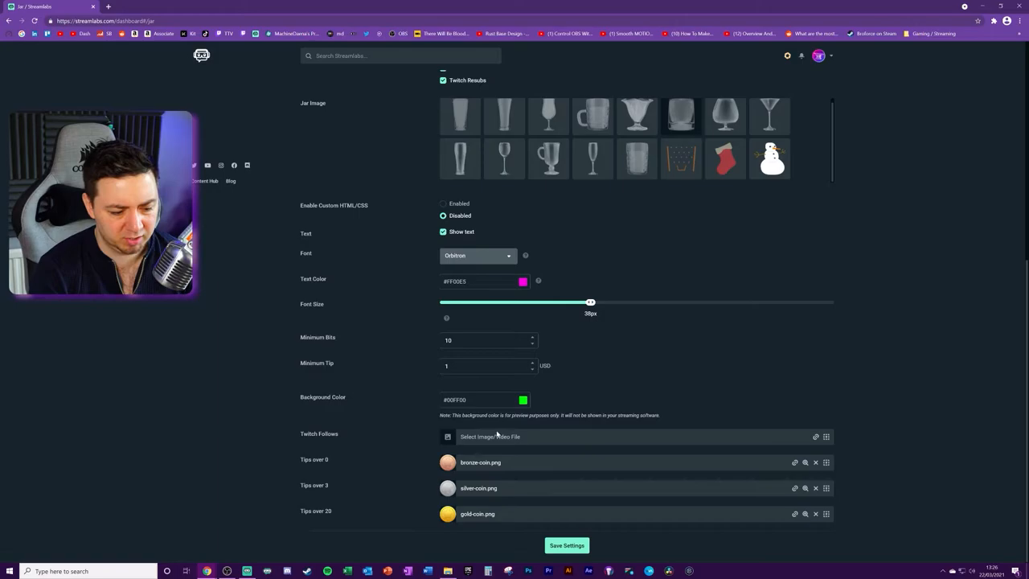
mouse_move(554, 449)
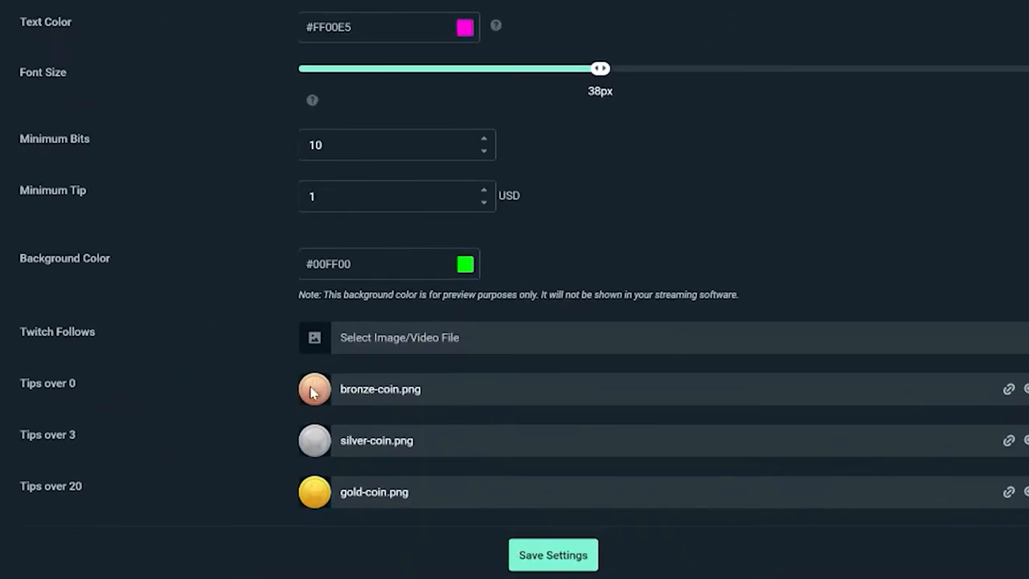
mouse_move(102, 478)
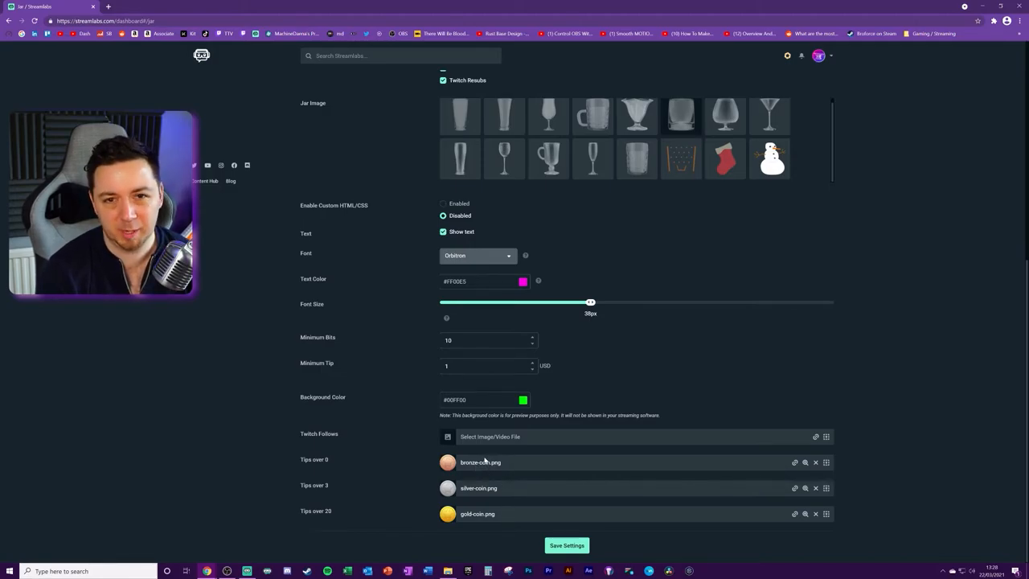
mouse_move(466, 473)
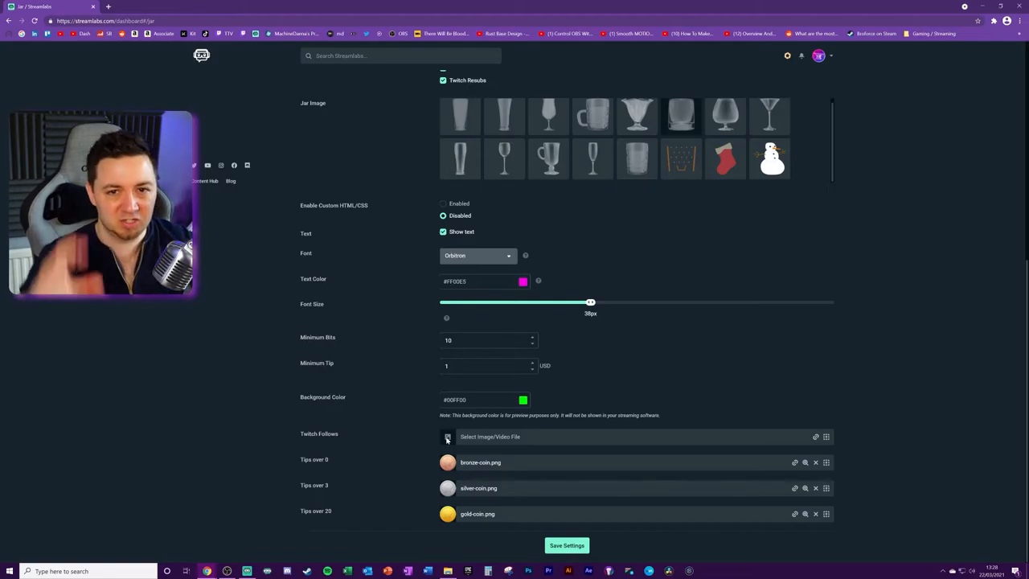
mouse_move(412, 426)
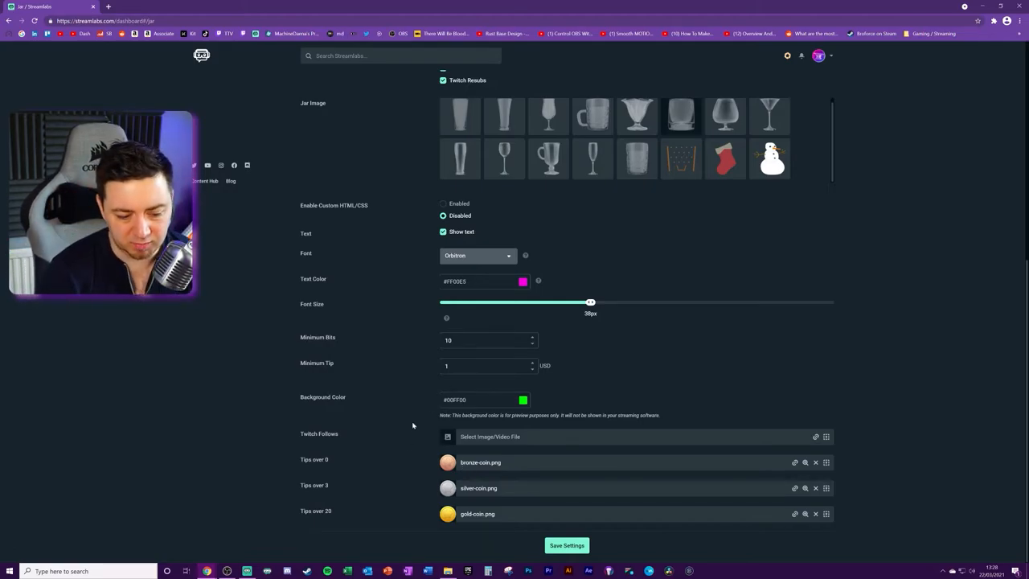
mouse_move(536, 467)
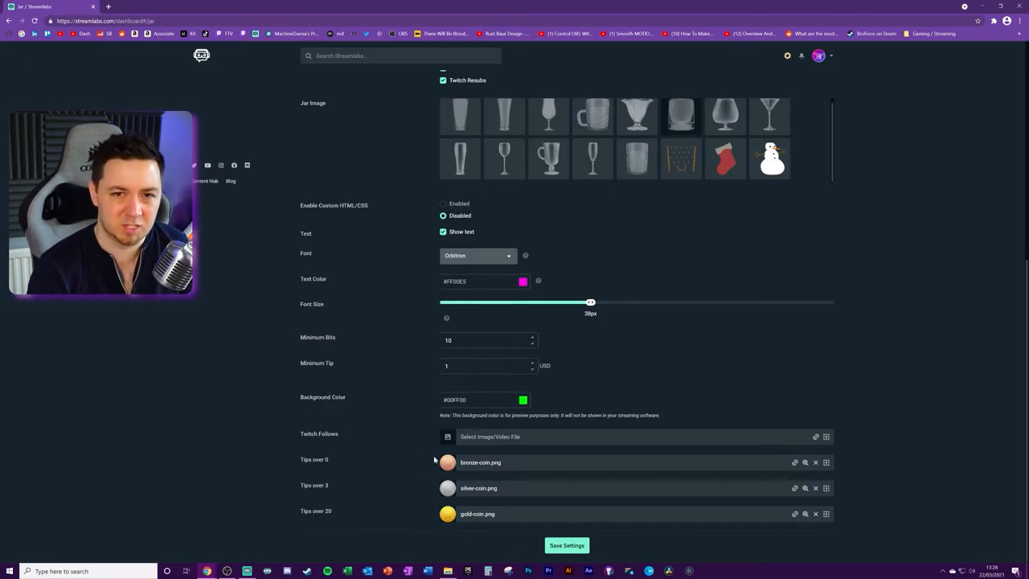
mouse_move(481, 528)
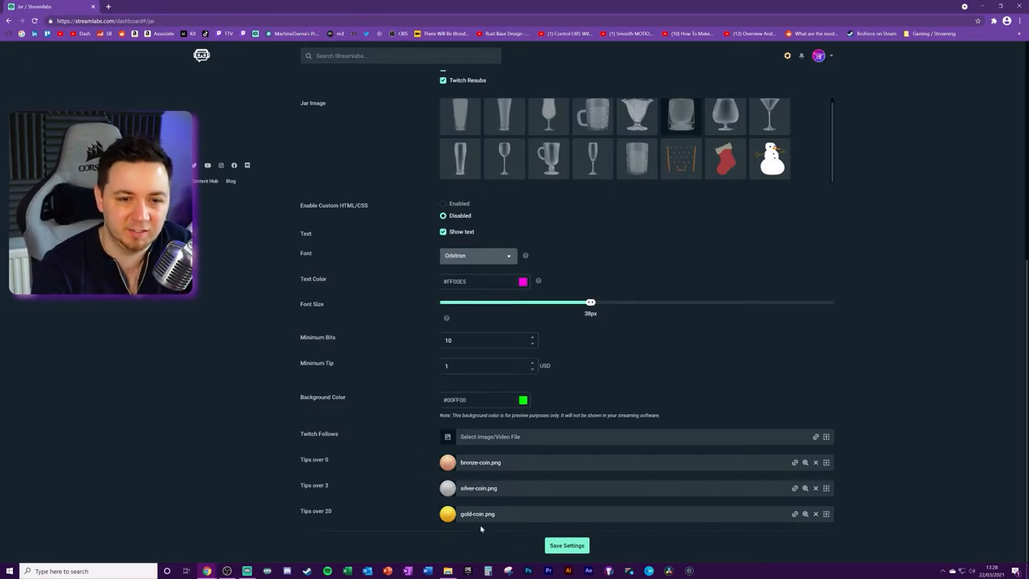
Save the Jar settings: whiskey glass, pink Orbitron 38px text, 10 bits, 1 USD
click(567, 545)
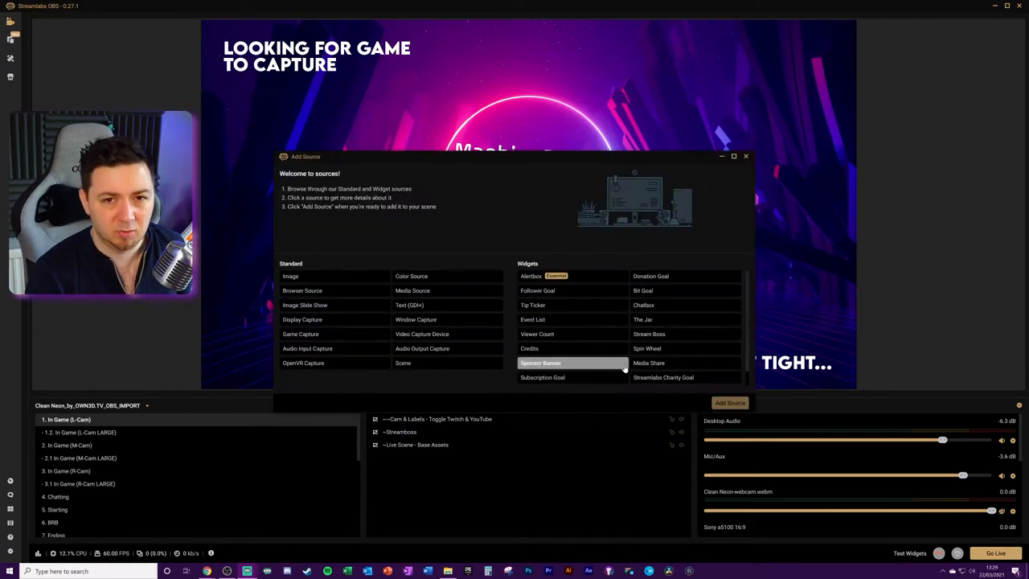
Add a Browser Source and The Jar widget source to the Streamlabs OBS scene
click(303, 290)
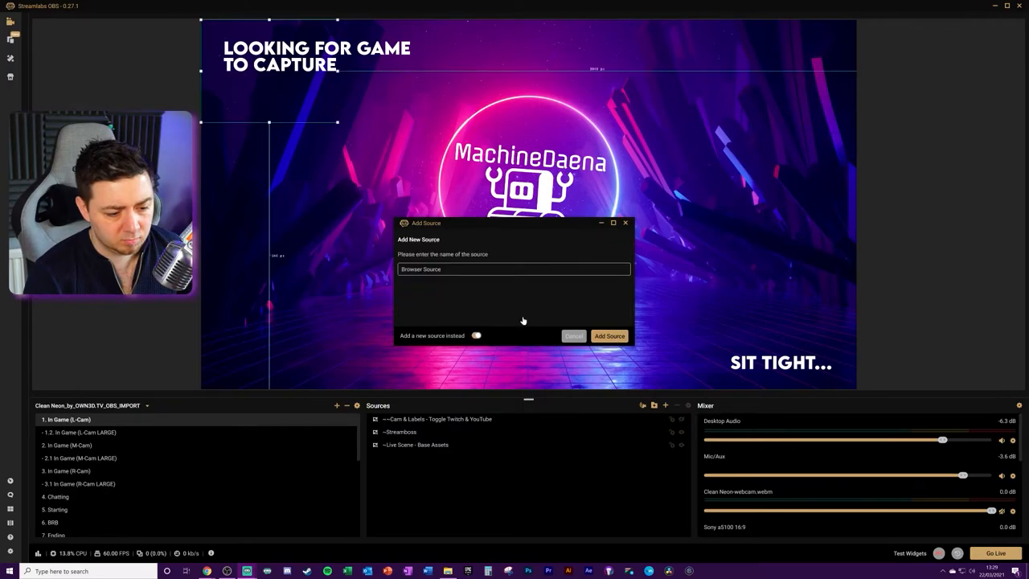
click(608, 336)
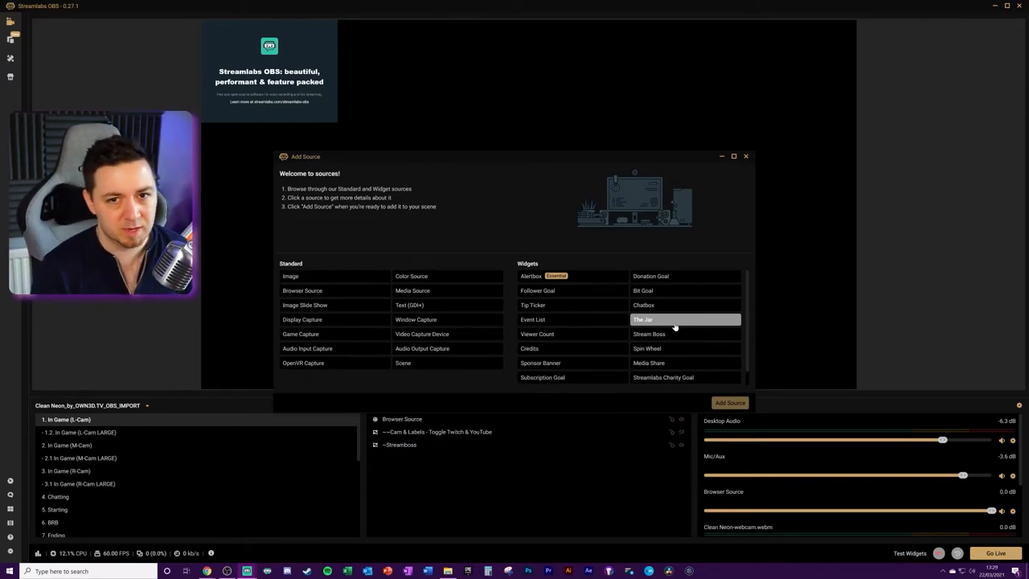
click(642, 320)
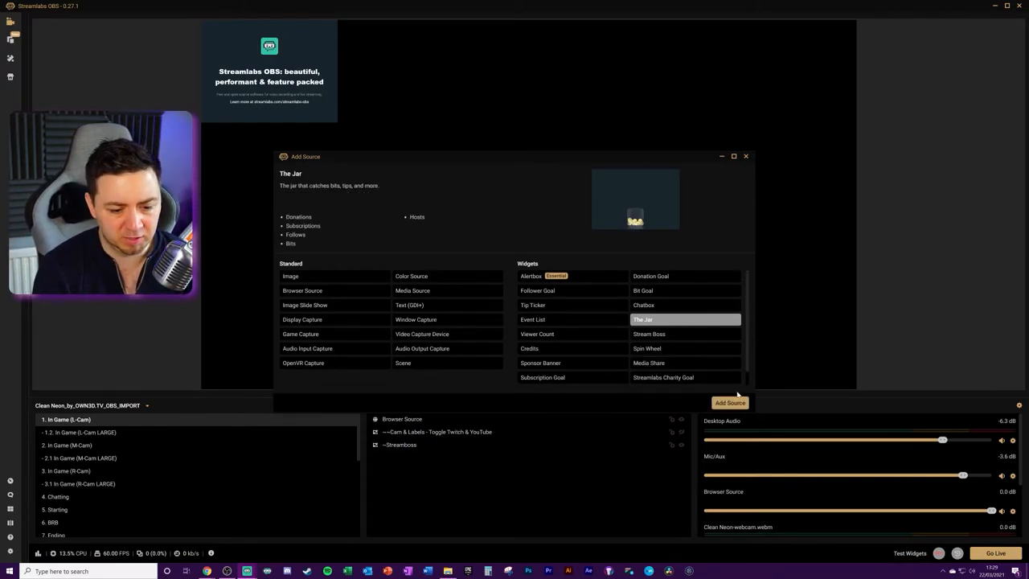
click(729, 403)
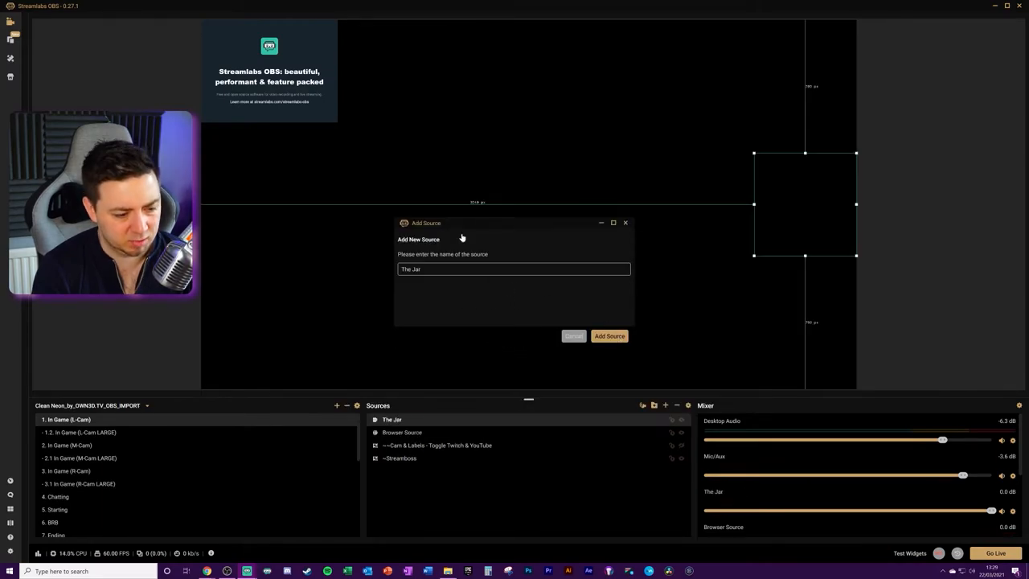
click(609, 336)
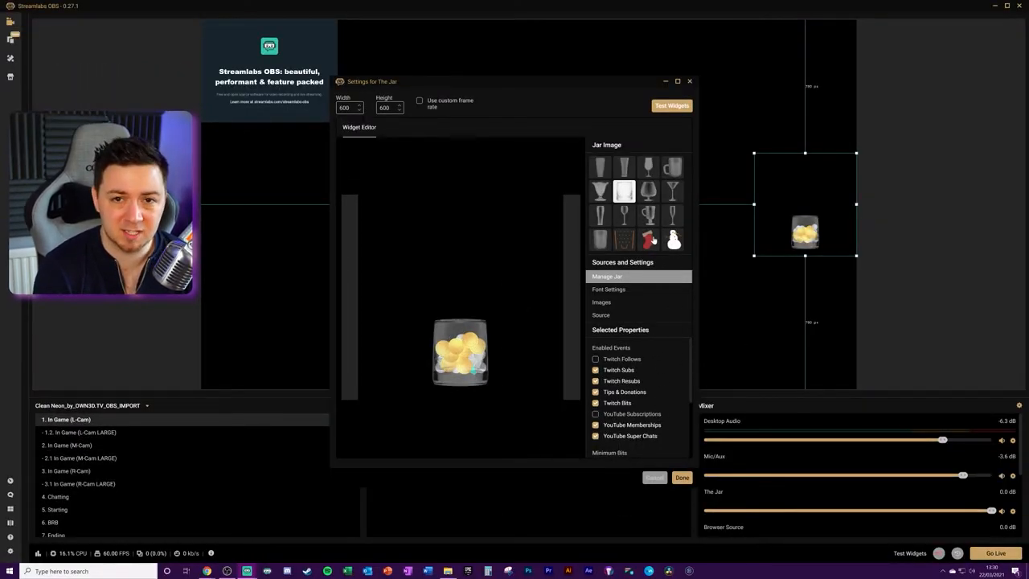
Check The Jar source's Font Settings and Source options in its settings window
click(609, 289)
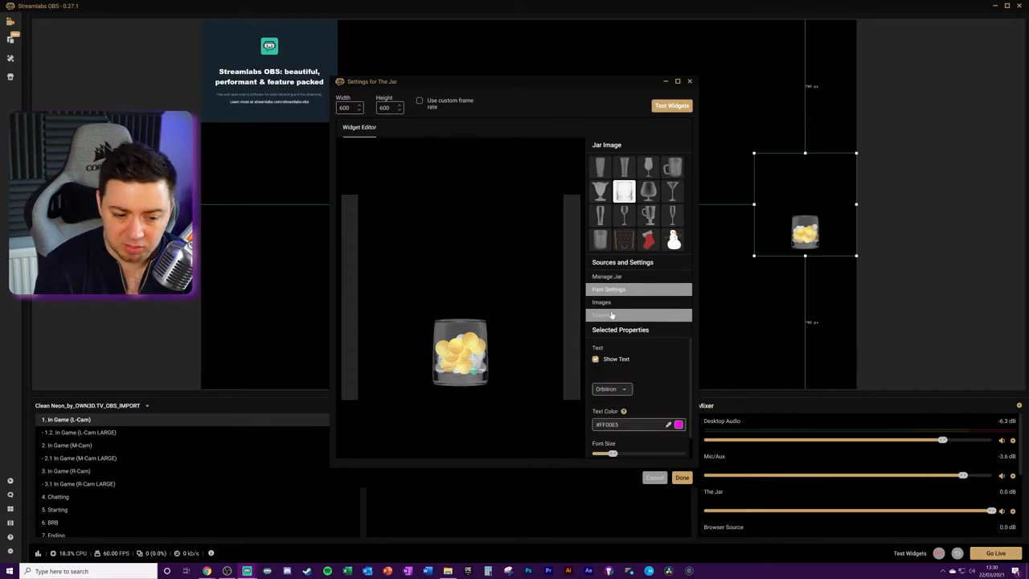
click(681, 477)
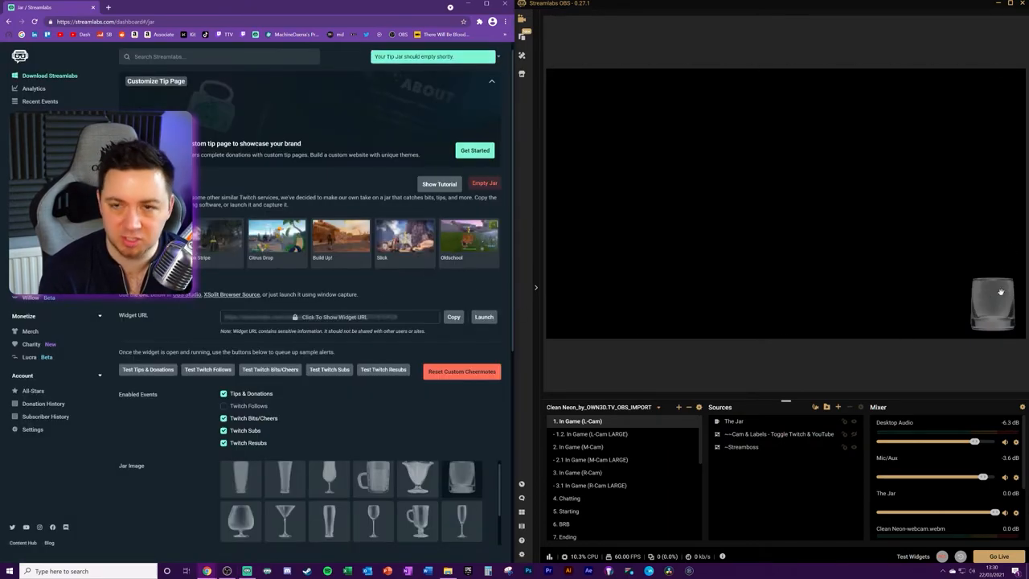
mouse_move(154, 386)
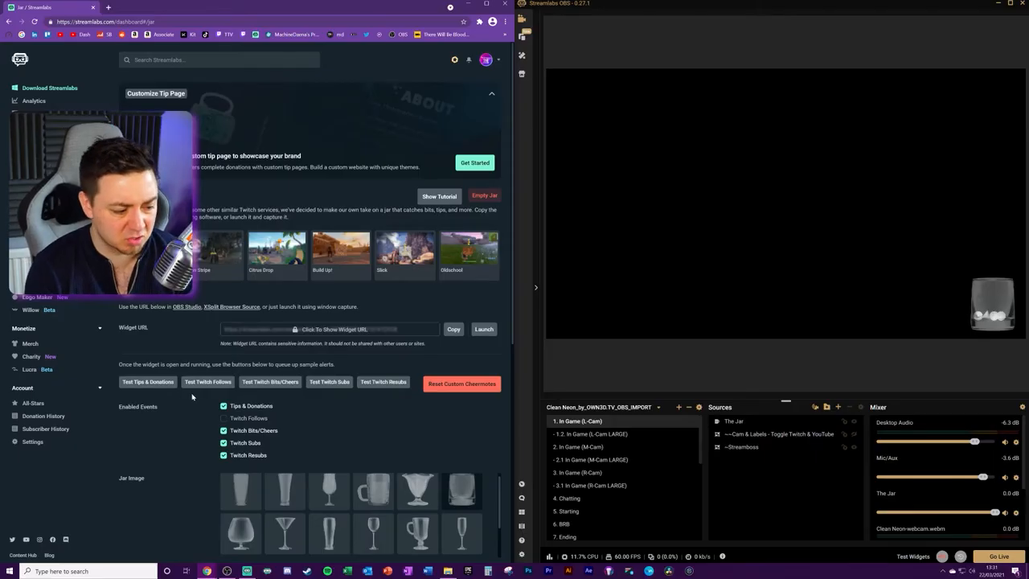
Send test tips from the Jar dashboard to drop coins into the whiskey glass
click(147, 381)
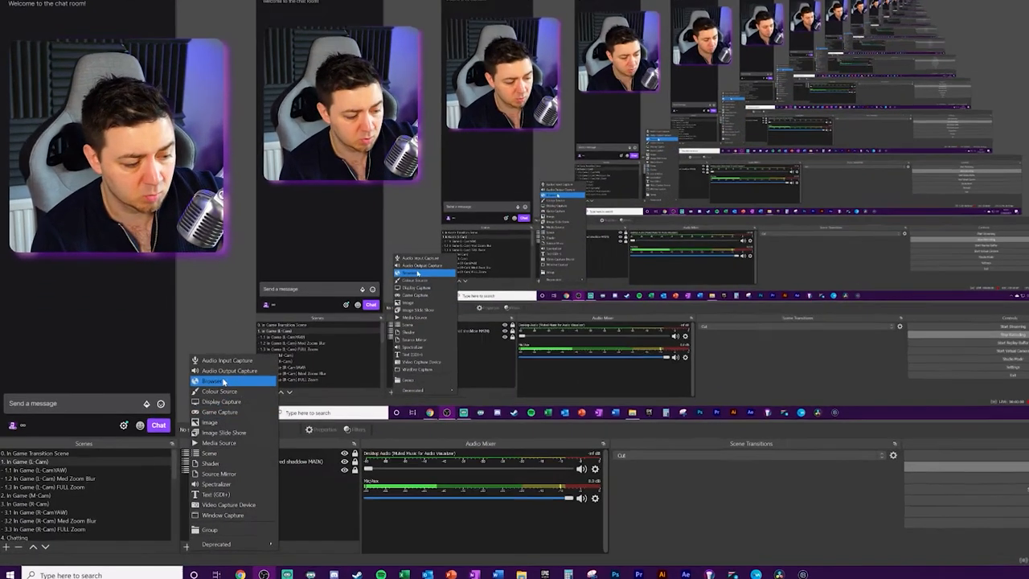
Add the 'Tip Jar Streamlabs' browser source in OBS Studio and empty the jar
click(211, 380)
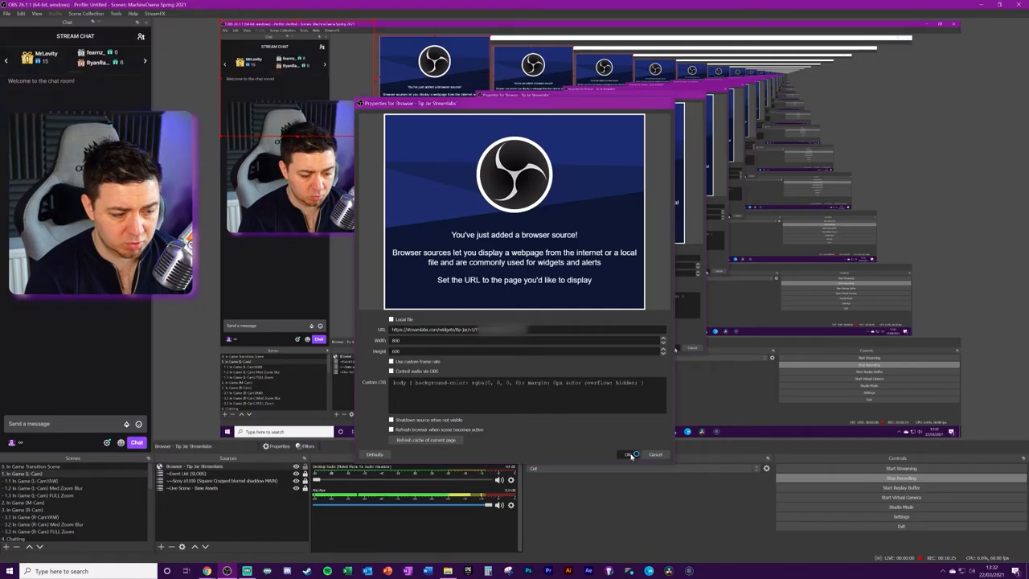
click(628, 455)
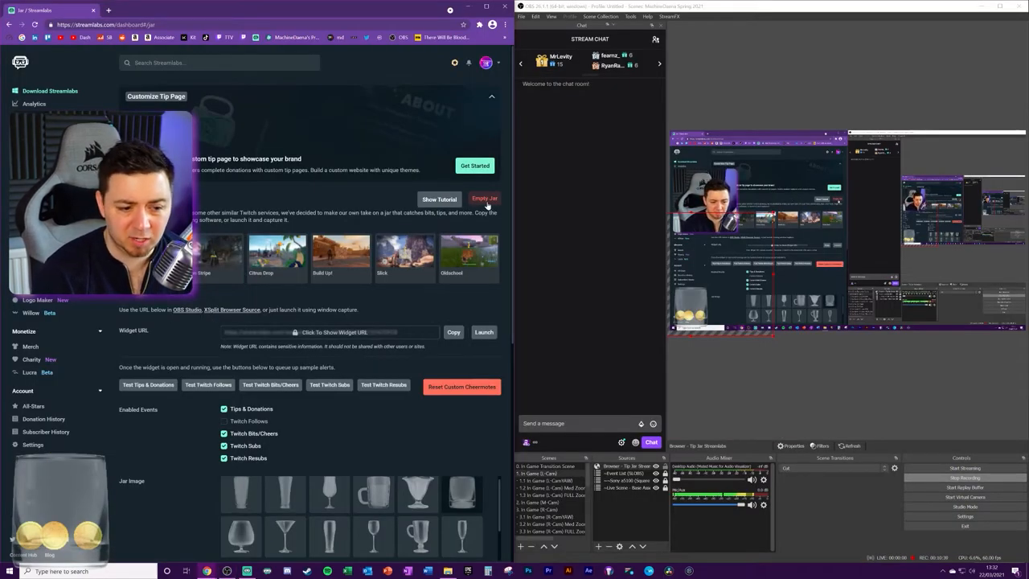
click(485, 198)
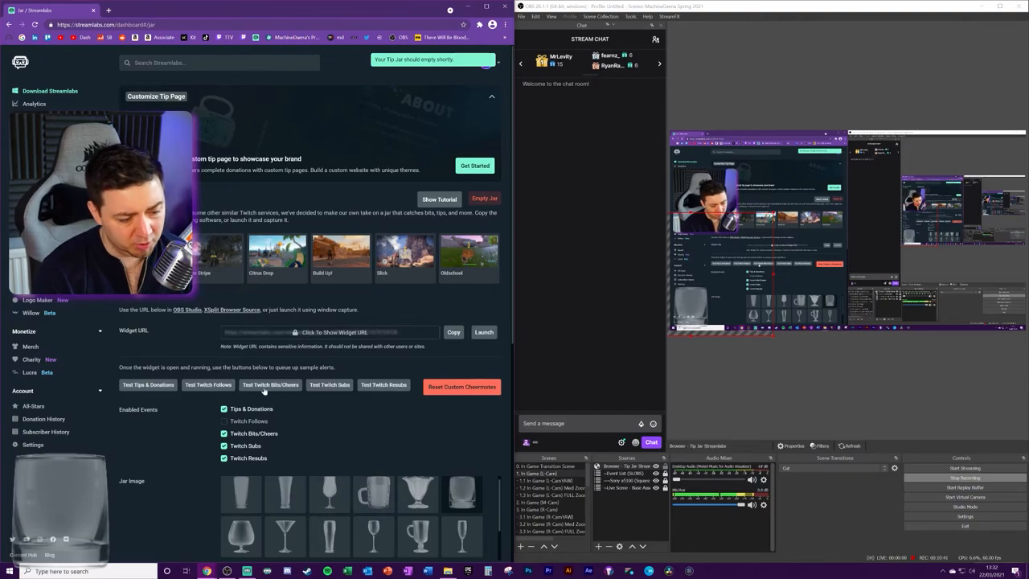